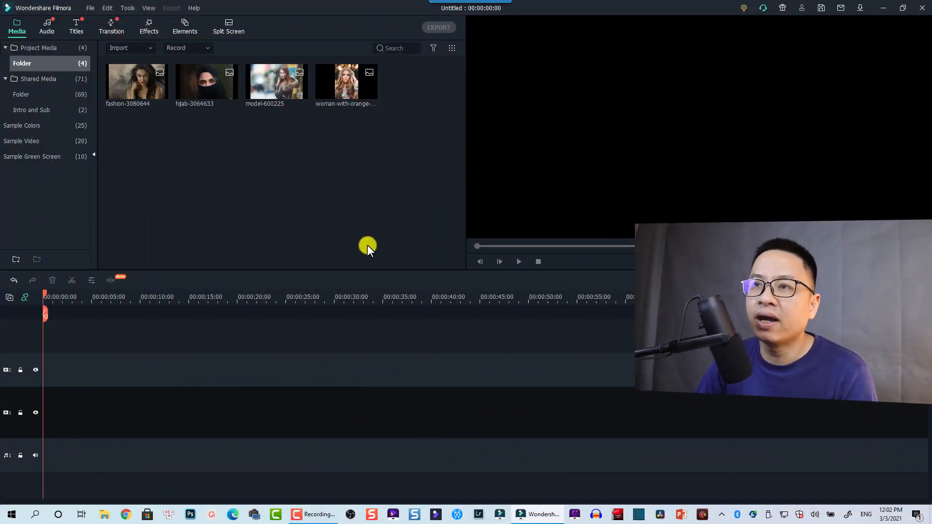
{"action": "mouse_move", "coordinate": [215, 147]}
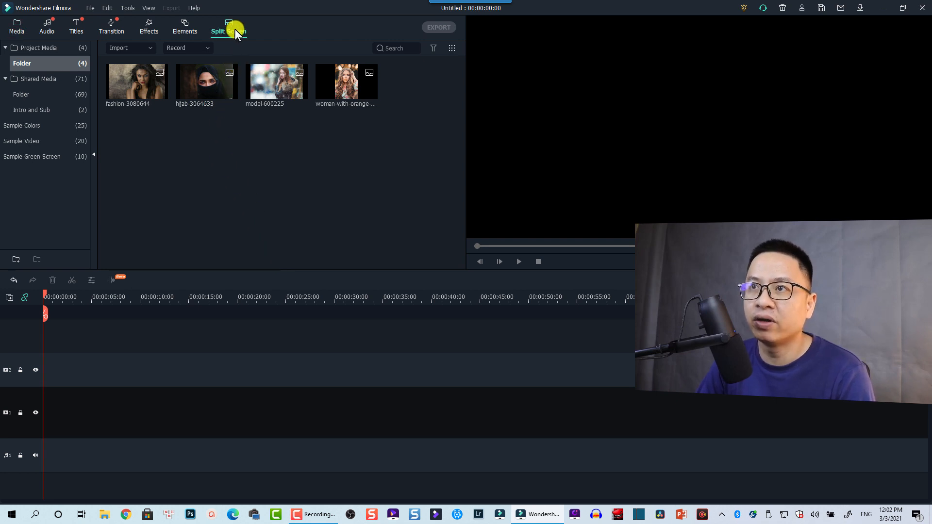
Choose the three-column Split Screen 5 layout from the Split Screen templates.
{"action": "left_click", "coordinate": [228, 27]}
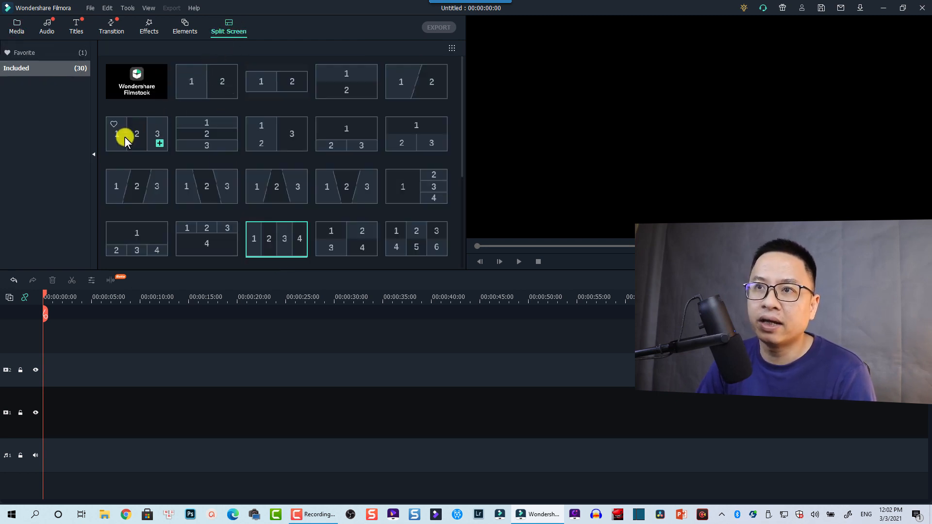
{"action": "mouse_move", "coordinate": [132, 142]}
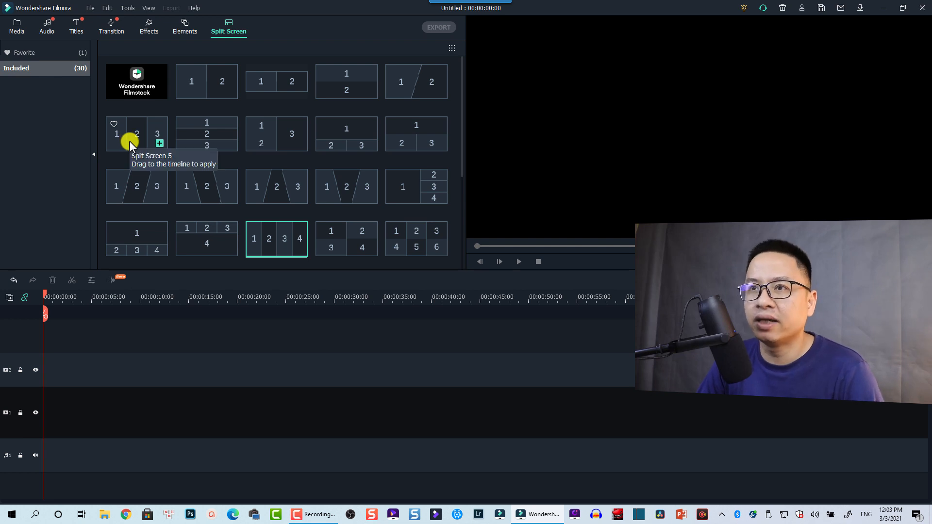
{"action": "left_click", "coordinate": [136, 133]}
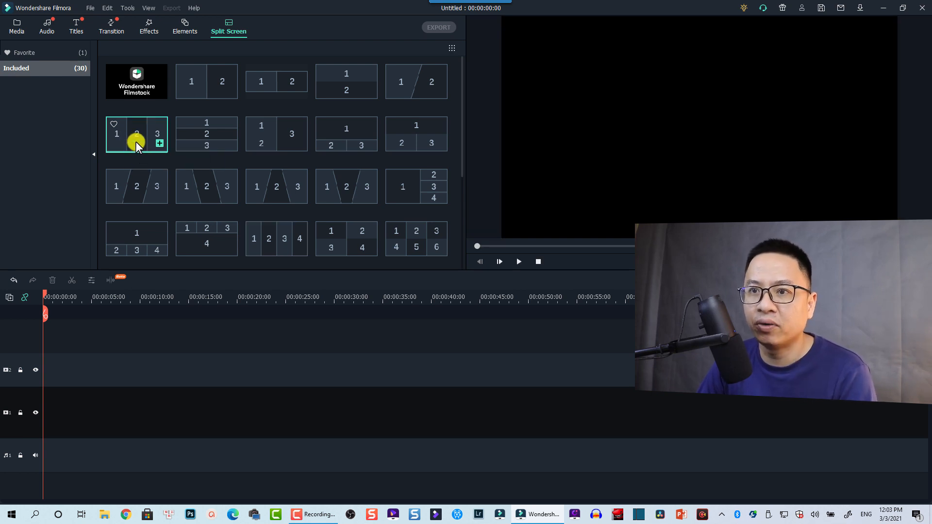
{"action": "mouse_move", "coordinate": [169, 154]}
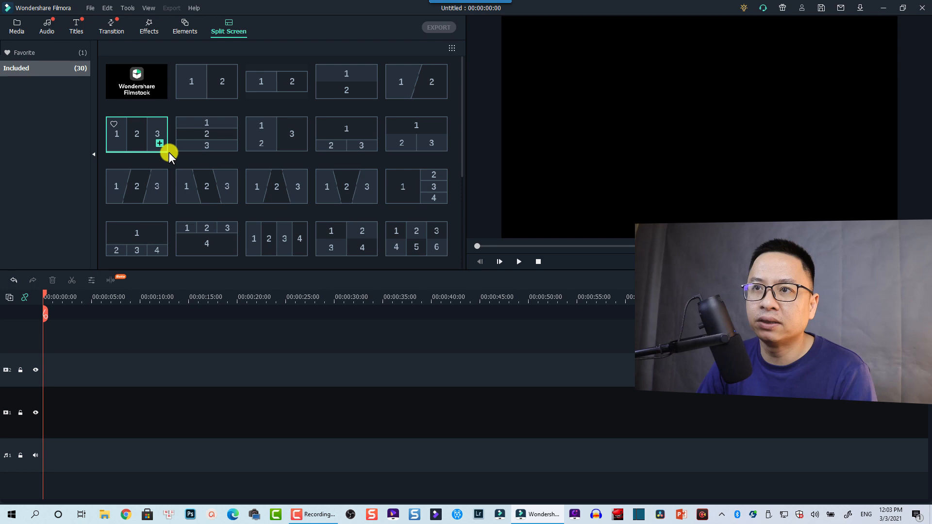
Add the three-panel layout to the timeline and set its duration to 00:10:00.
{"action": "left_click", "coordinate": [136, 133]}
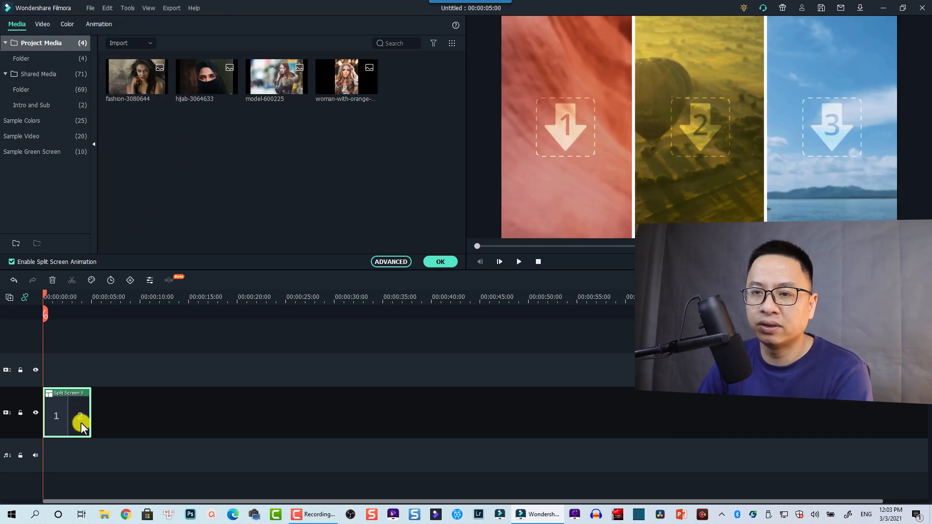
{"action": "right_click", "coordinate": [80, 425]}
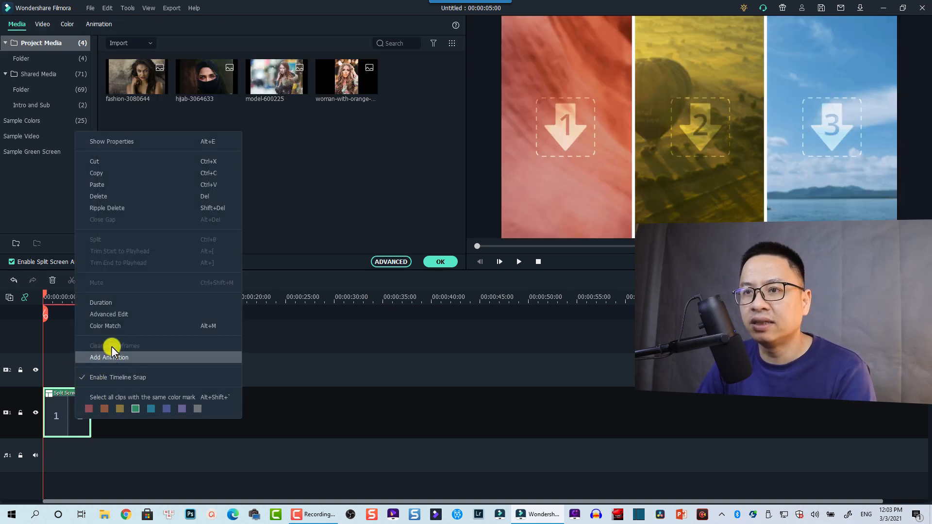
{"action": "left_click", "coordinate": [100, 302]}
{"action": "type", "text": "00:10:00"}
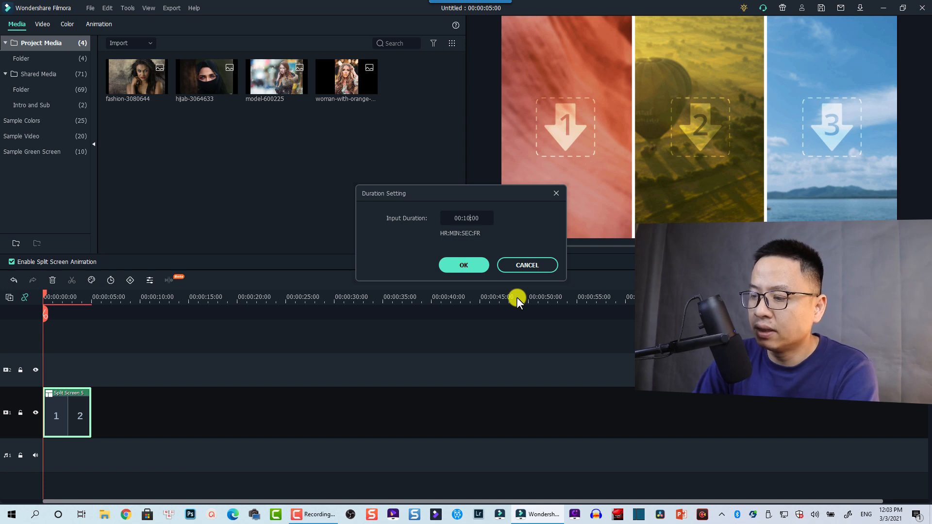
{"action": "left_click", "coordinate": [464, 265]}
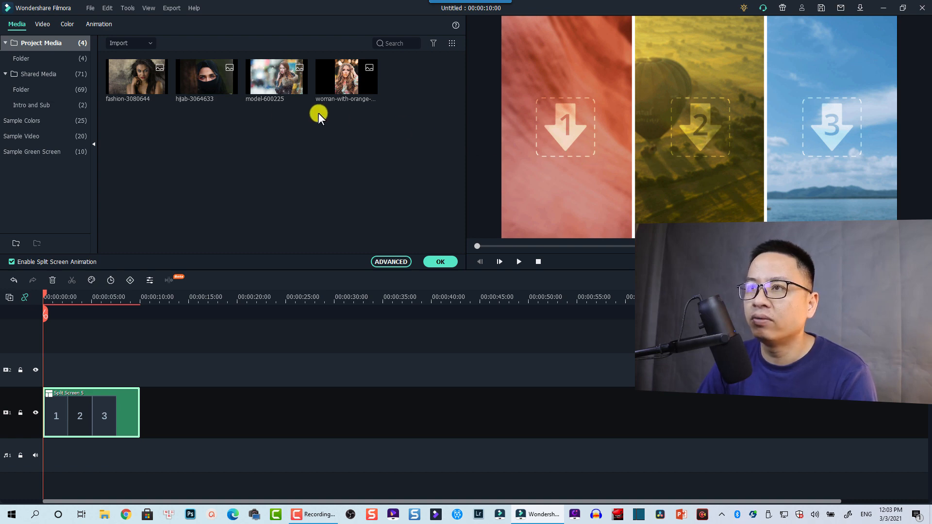
{"action": "mouse_move", "coordinate": [386, 130]}
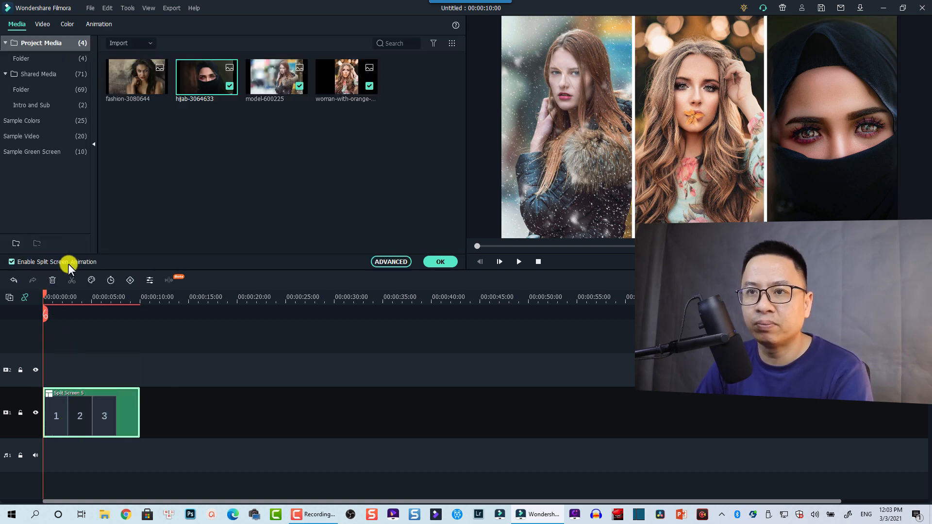
Toggle the Enable Split Screen Animation switch off and back.
{"action": "left_click", "coordinate": [11, 262]}
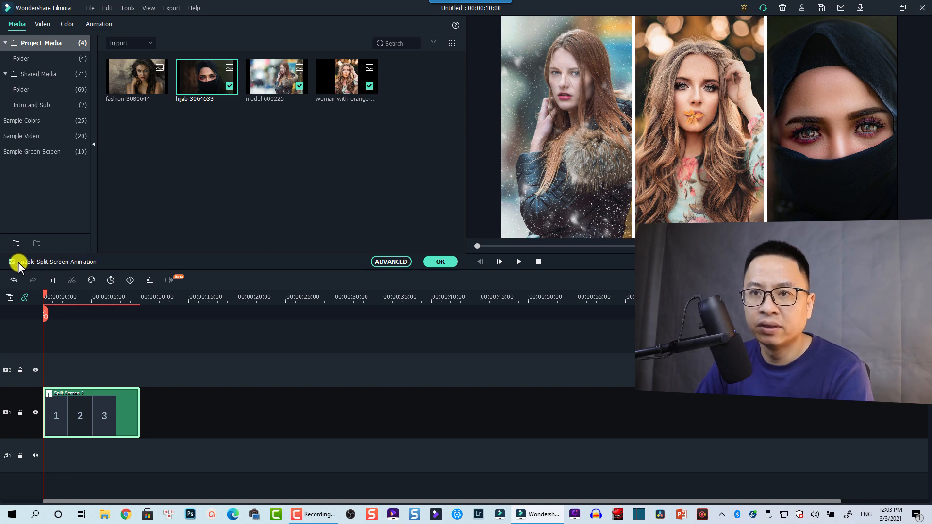
{"action": "left_click", "coordinate": [11, 261]}
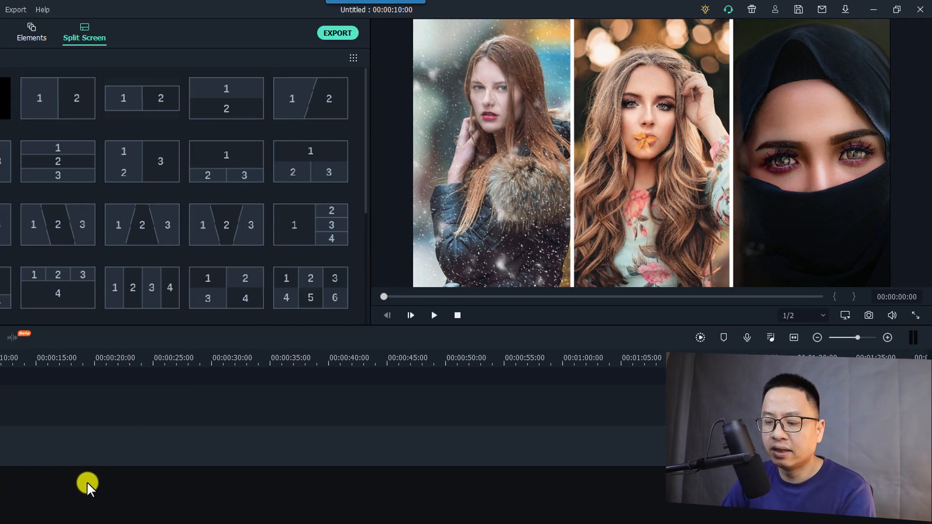
{"action": "left_click", "coordinate": [434, 315]}
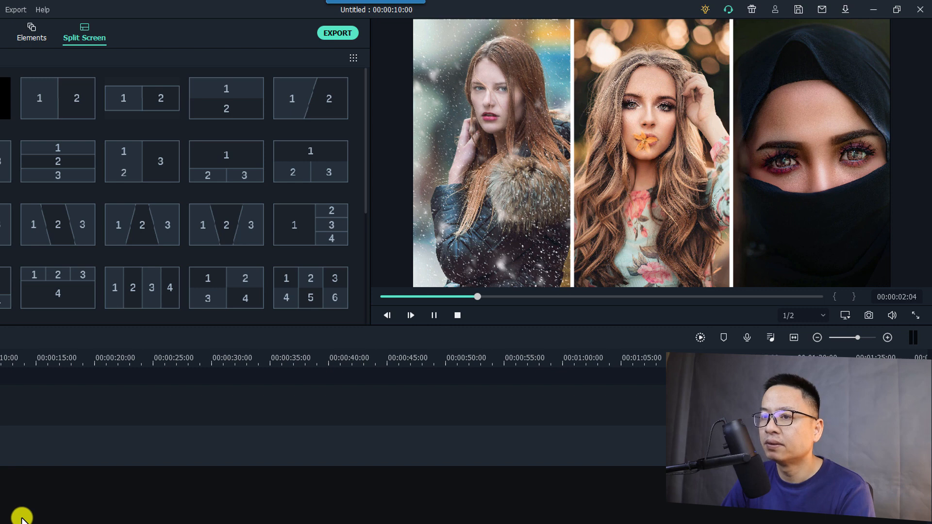
{"action": "left_click", "coordinate": [433, 315]}
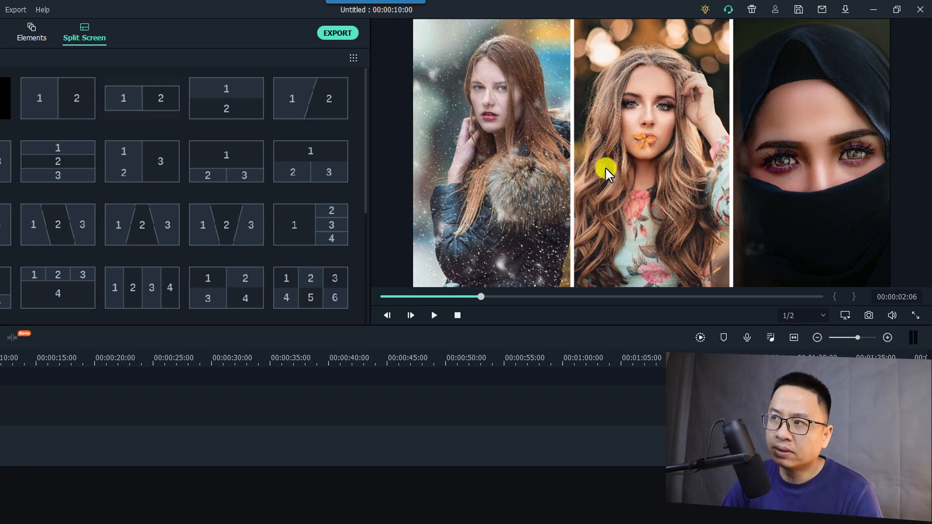
{"action": "mouse_move", "coordinate": [576, 66]}
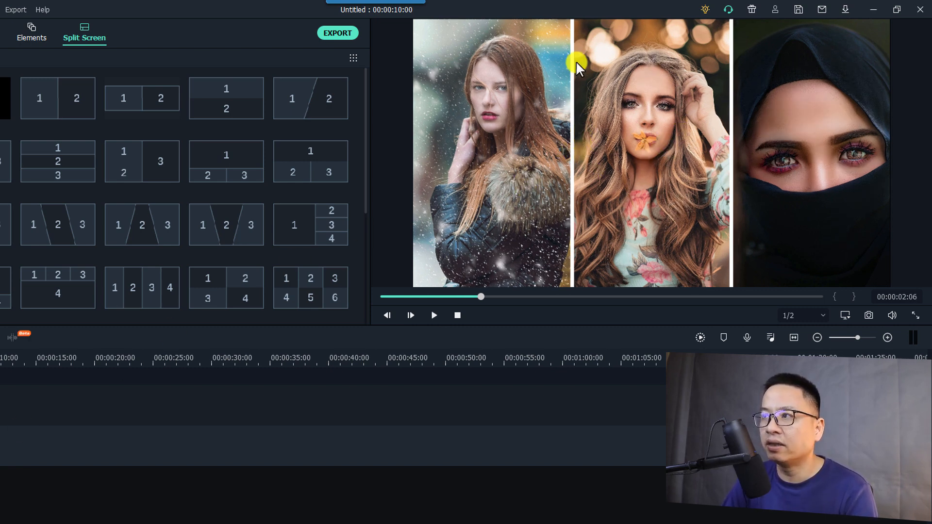
{"action": "mouse_move", "coordinate": [724, 34]}
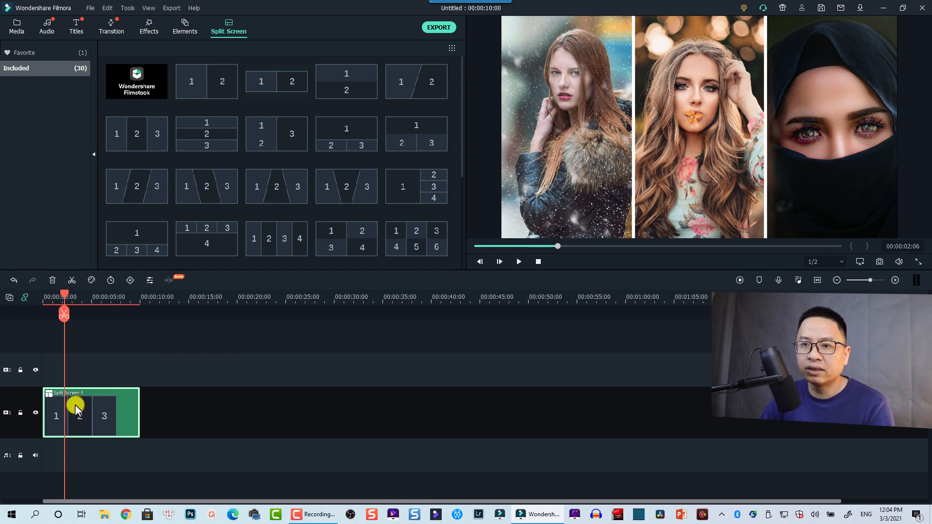
Open the split-screen clip's video border settings and eyedrop a mint border colour.
{"action": "double_click", "coordinate": [77, 412]}
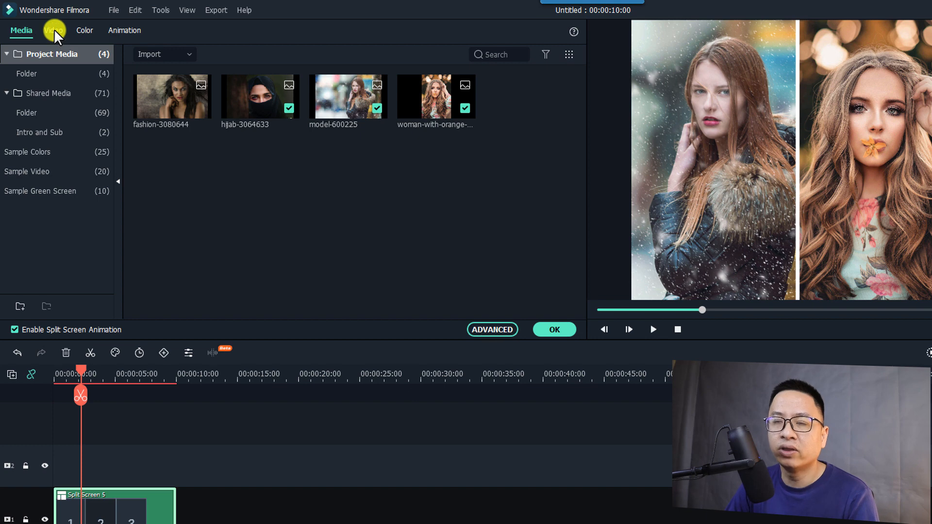
{"action": "left_click", "coordinate": [53, 30]}
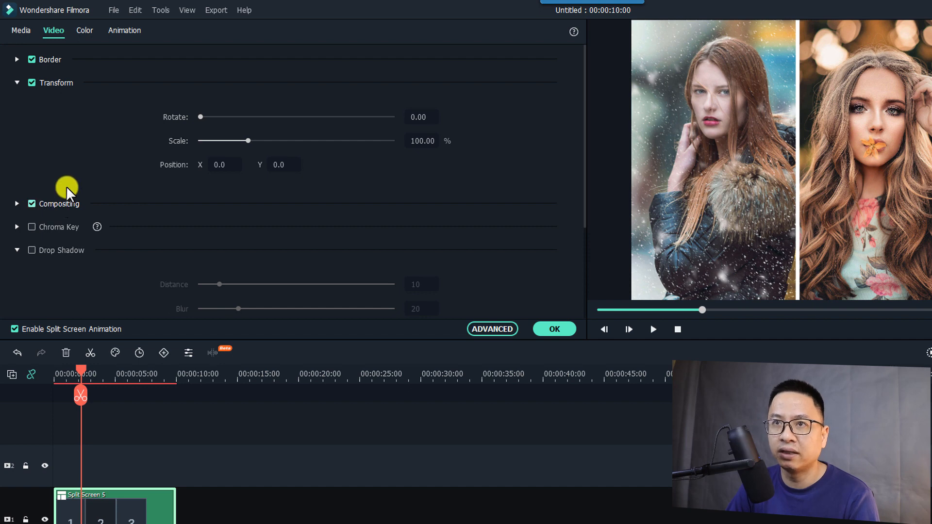
{"action": "left_click", "coordinate": [17, 59]}
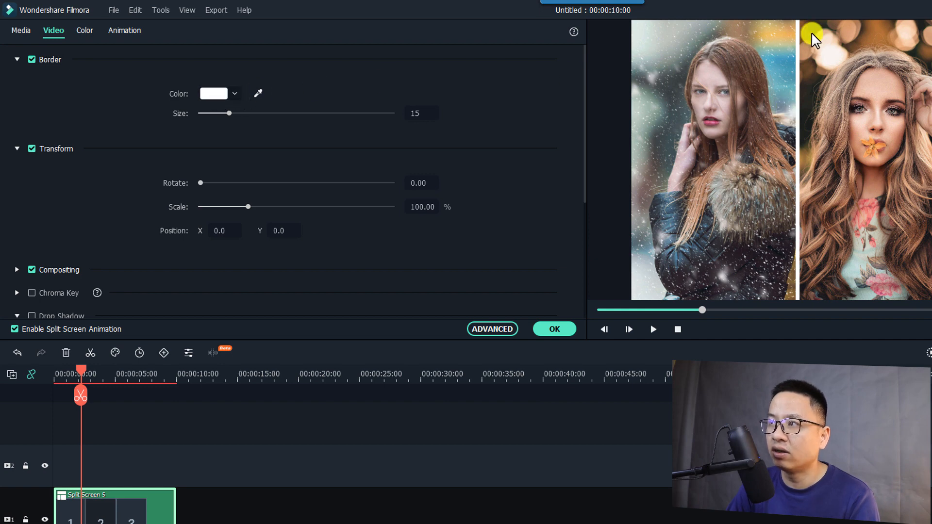
{"action": "mouse_move", "coordinate": [766, 136]}
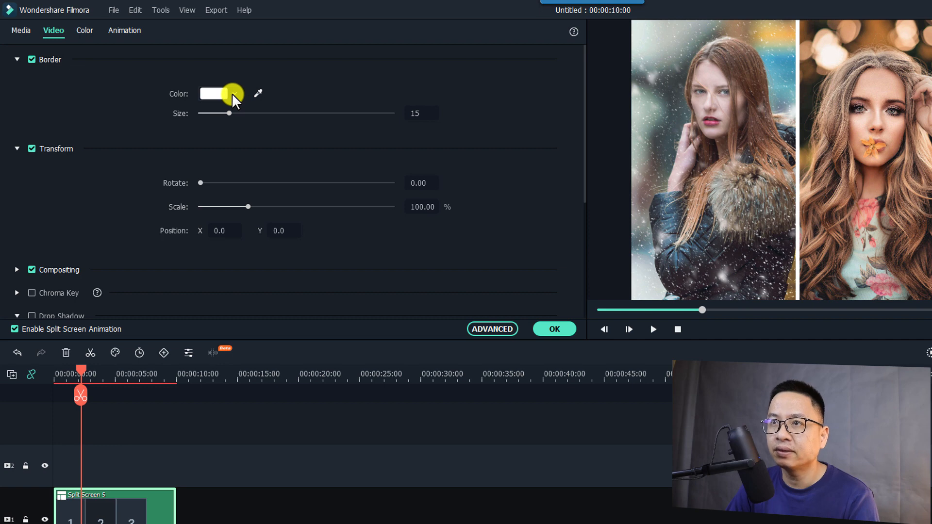
{"action": "left_click", "coordinate": [233, 94]}
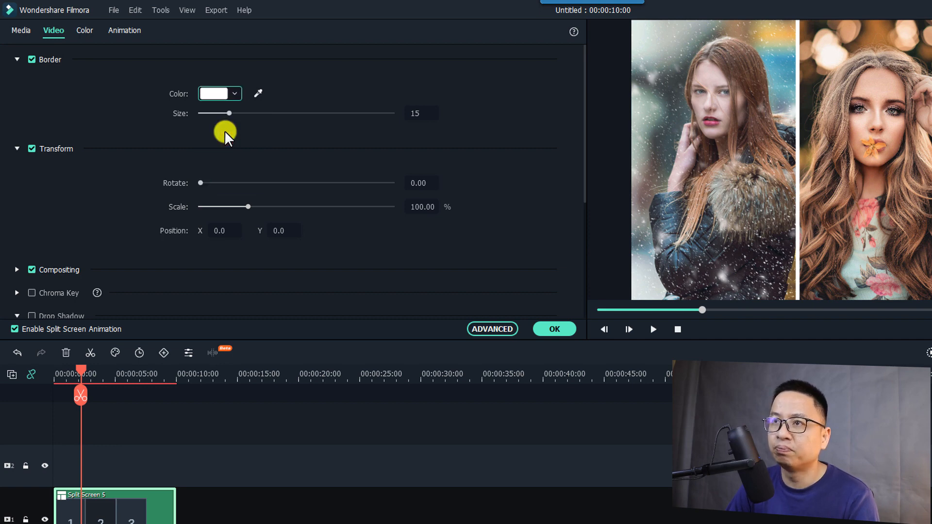
{"action": "left_click", "coordinate": [214, 94]}
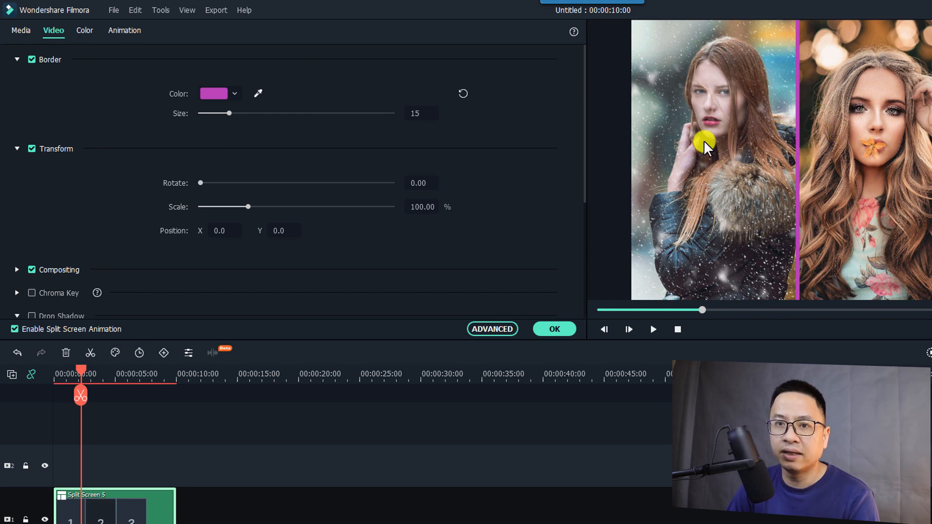
{"action": "mouse_move", "coordinate": [258, 94]}
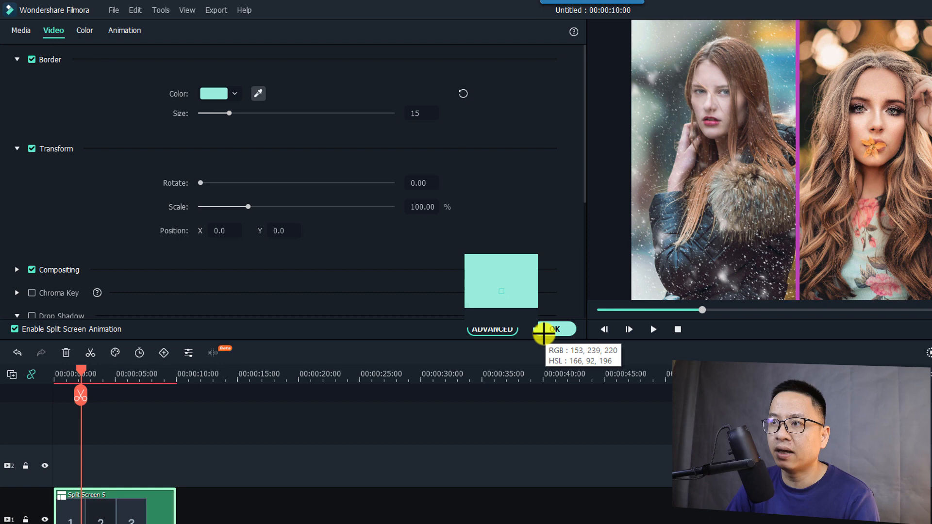
Drag Border Size up to 100, then down to 0 and collapse the border settings.
{"action": "scroll", "scroll_direction": "down", "scroll_amount": 3}
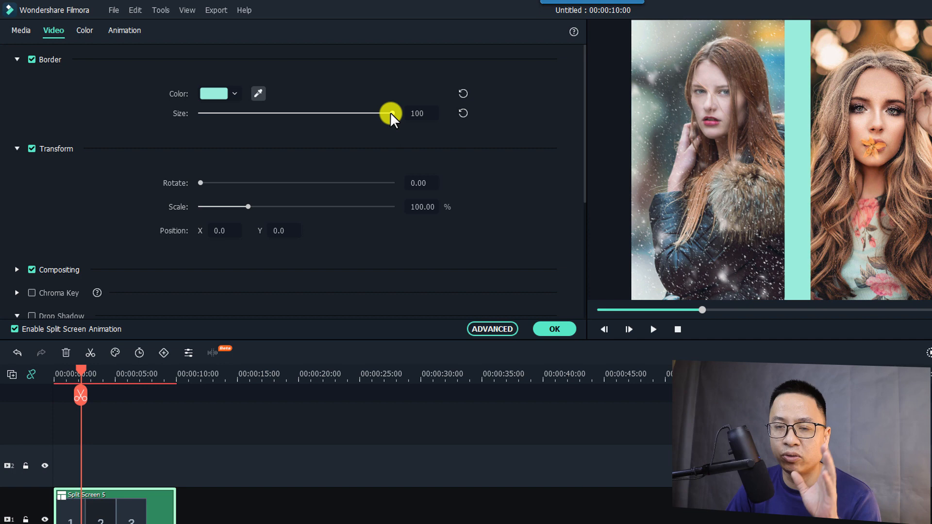
{"action": "left_click_drag", "start_coordinate": [391, 113], "coordinate": [387, 113]}
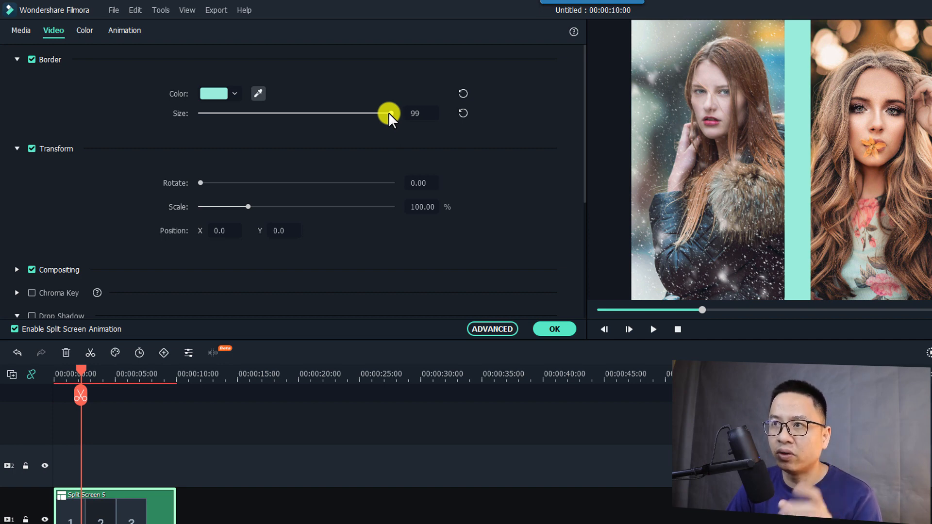
{"action": "left_click_drag", "start_coordinate": [388, 113], "coordinate": [200, 113]}
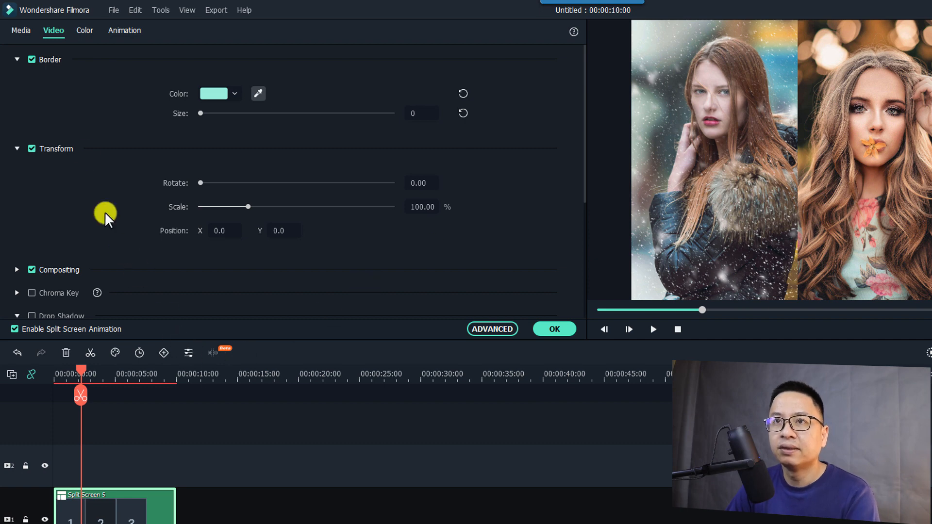
{"action": "left_click", "coordinate": [17, 59]}
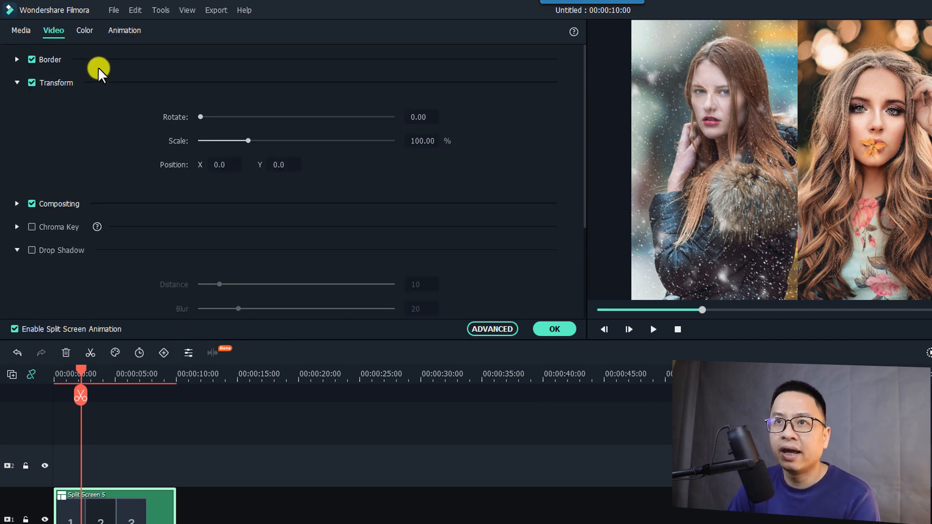
In the Color tab's Tone section, set Saturation to 55 and Brightness to -46.
{"action": "left_click", "coordinate": [85, 30]}
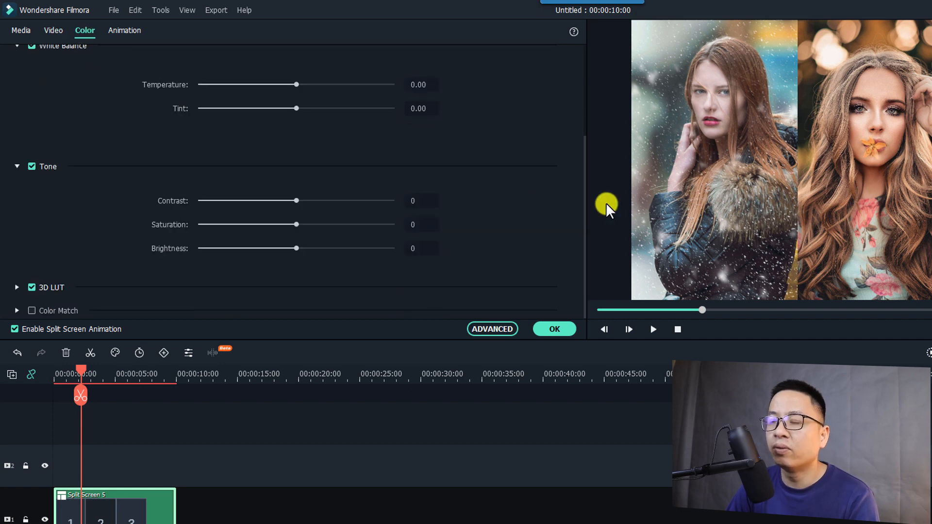
{"action": "mouse_move", "coordinate": [794, 185]}
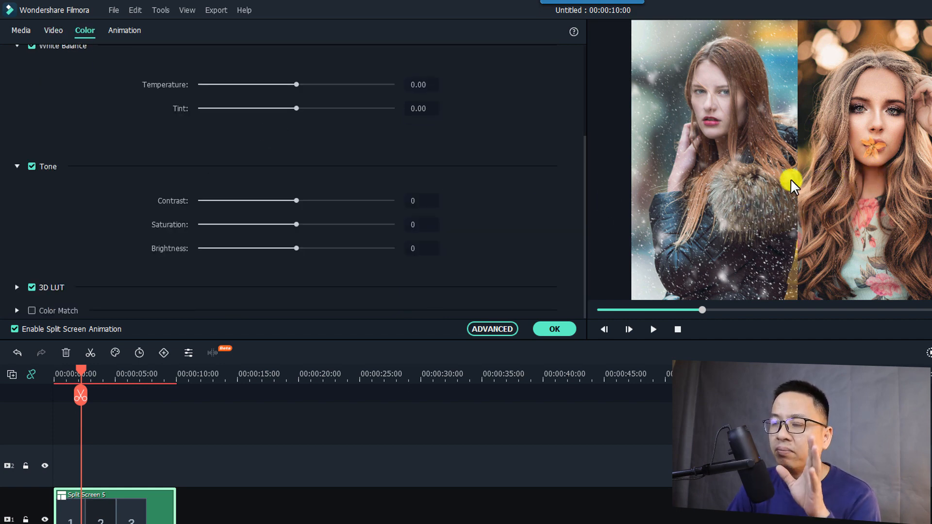
{"action": "mouse_move", "coordinate": [598, 211]}
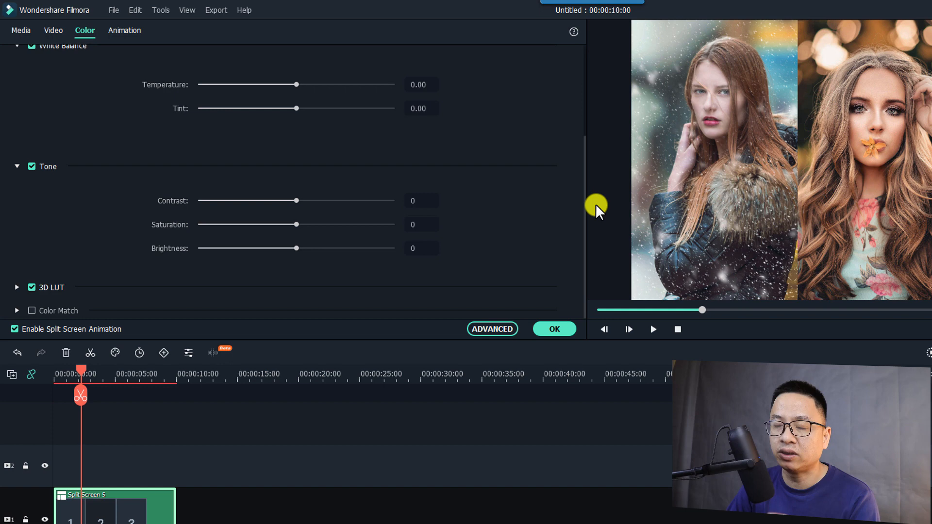
{"action": "mouse_move", "coordinate": [241, 222]}
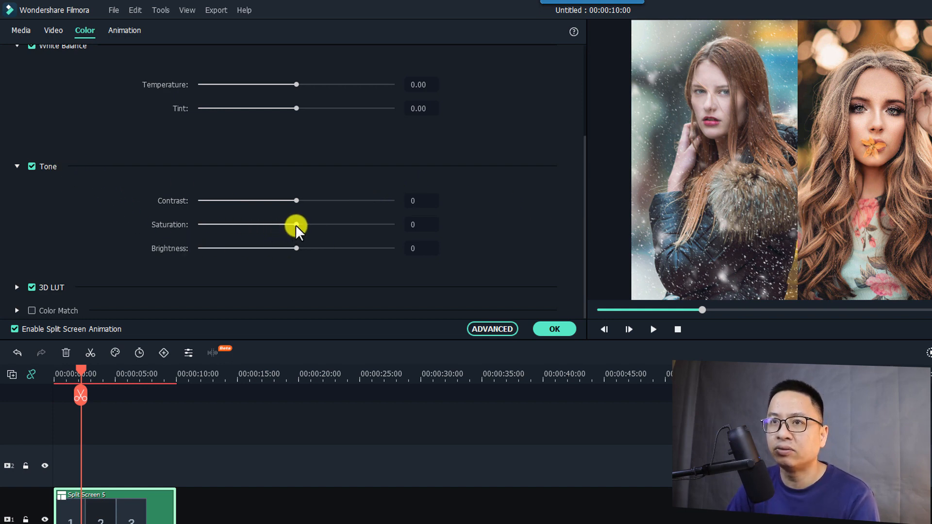
{"action": "left_click_drag", "start_coordinate": [296, 225], "coordinate": [348, 225]}
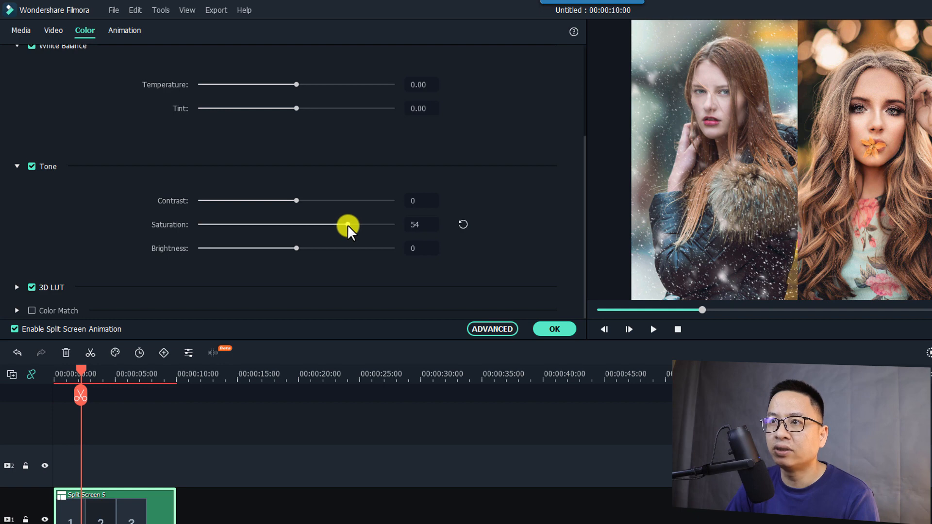
{"action": "left_click_drag", "start_coordinate": [347, 227], "coordinate": [349, 224]}
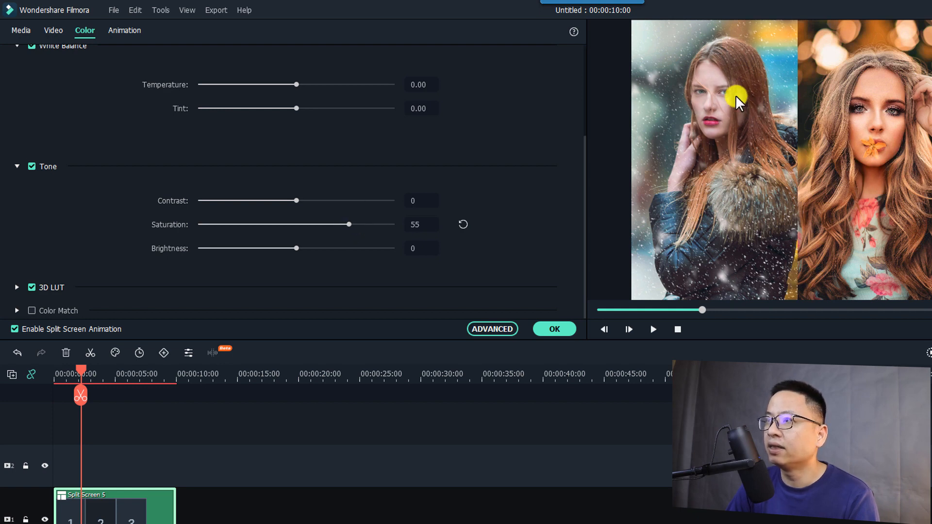
{"action": "mouse_move", "coordinate": [385, 276]}
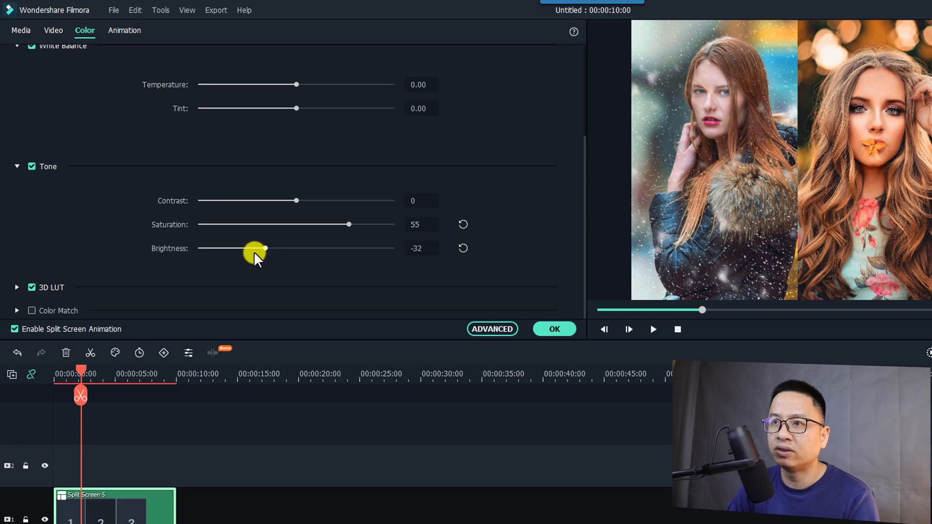
{"action": "left_click_drag", "start_coordinate": [257, 248], "coordinate": [236, 248]}
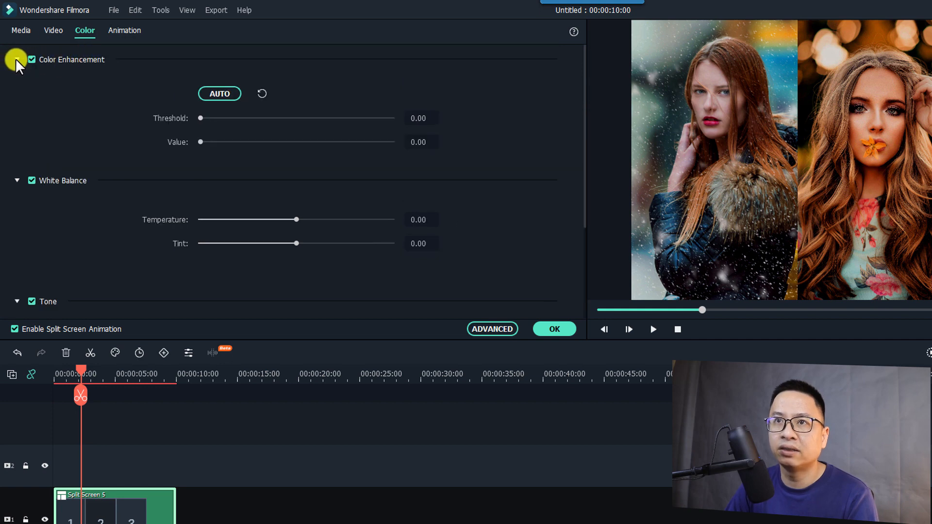
{"action": "left_click", "coordinate": [17, 60]}
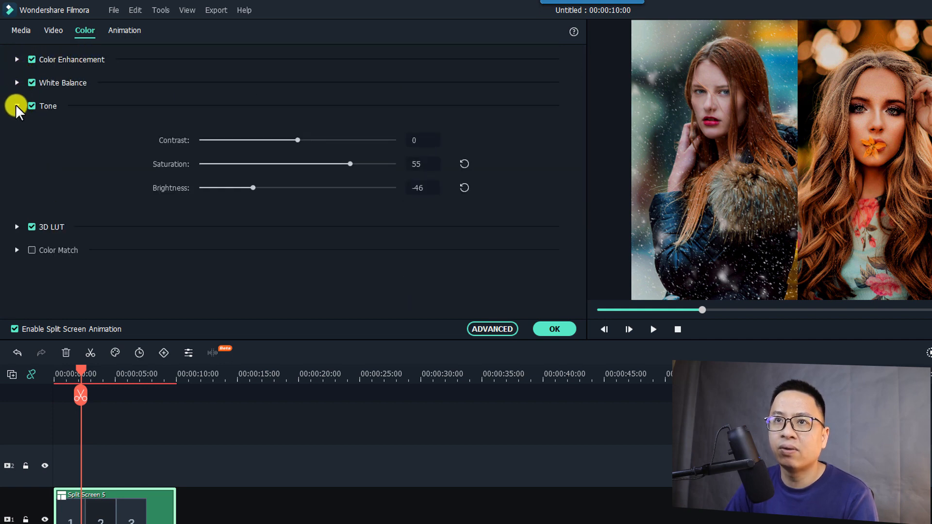
{"action": "left_click", "coordinate": [17, 106]}
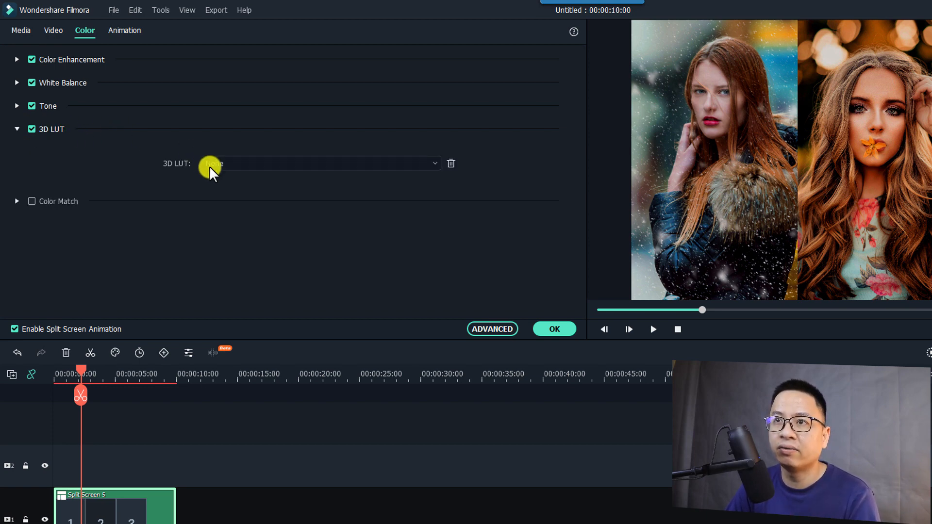
Apply the B&W Film 3D LUT to turn the portraits black and white.
{"action": "left_click", "coordinate": [320, 163]}
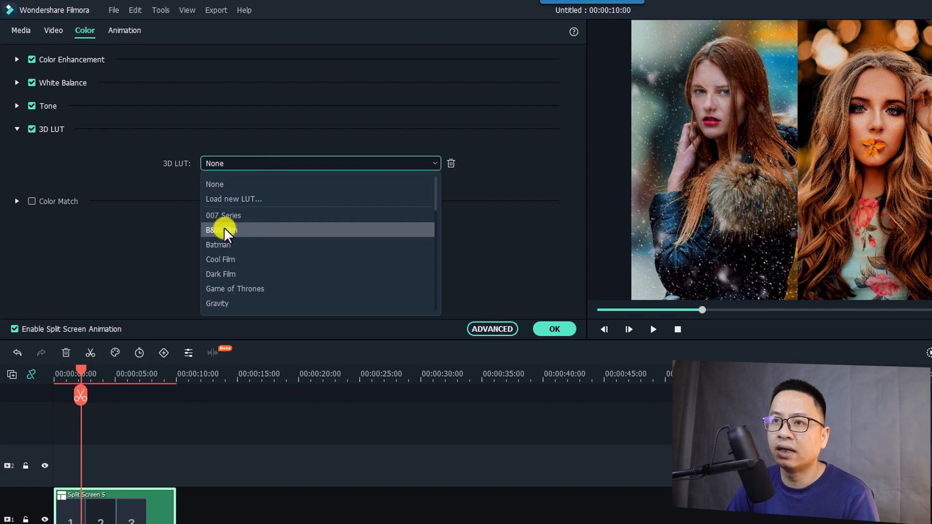
{"action": "left_click", "coordinate": [223, 230]}
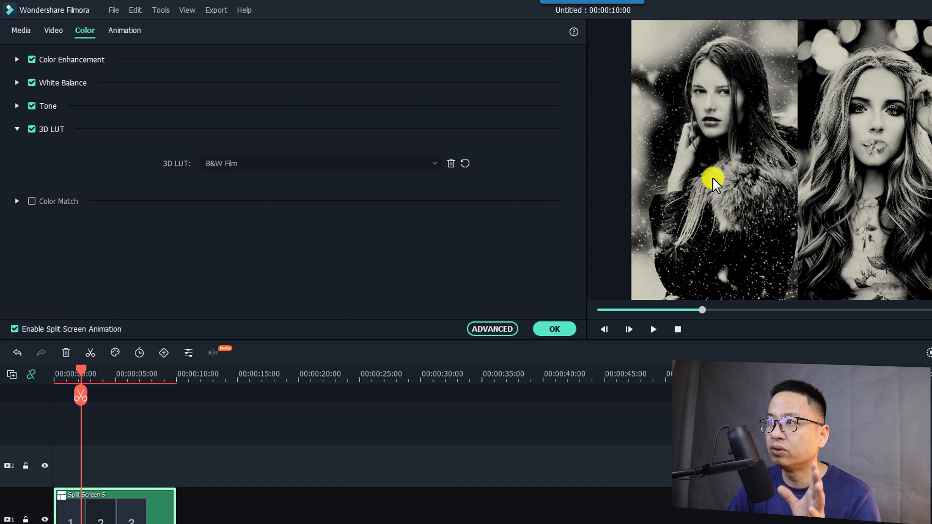
{"action": "mouse_move", "coordinate": [650, 256]}
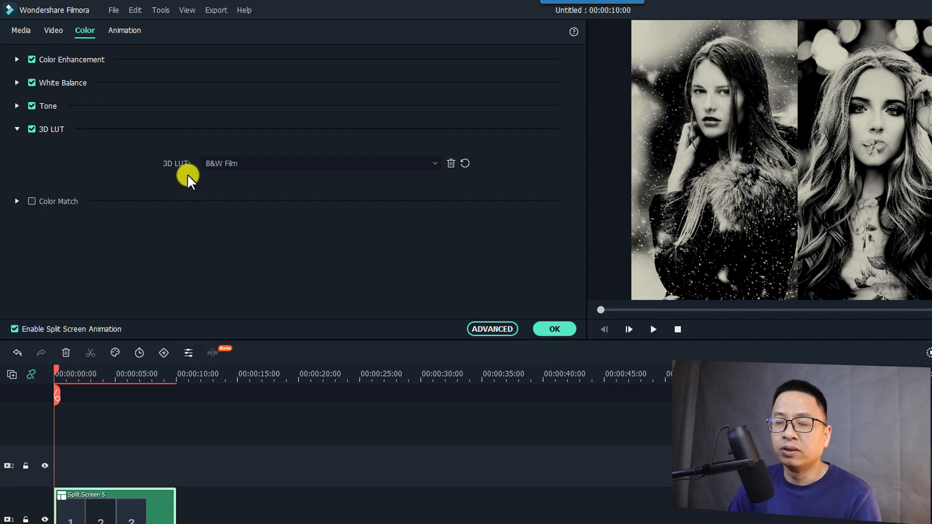
{"action": "left_click", "coordinate": [125, 30]}
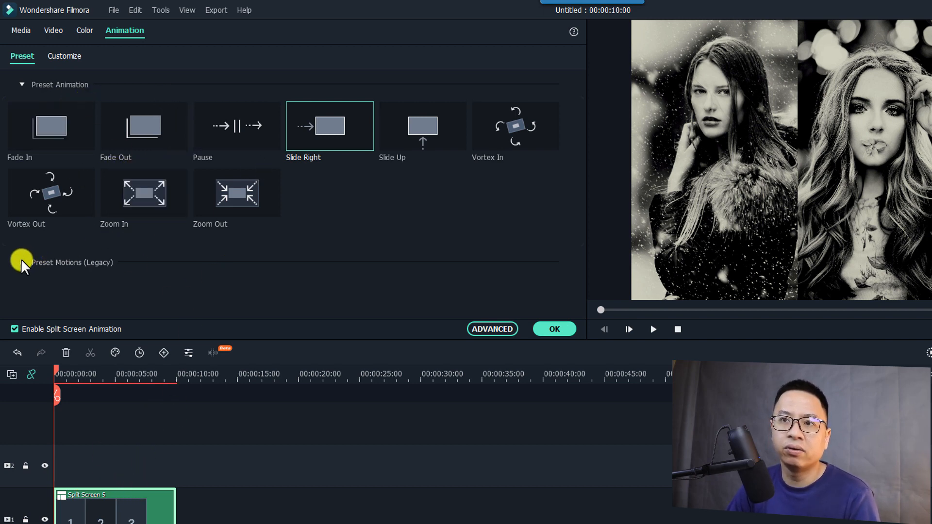
Show the Customize animation controls for rotate, scale, position and opacity.
{"action": "left_click", "coordinate": [64, 56]}
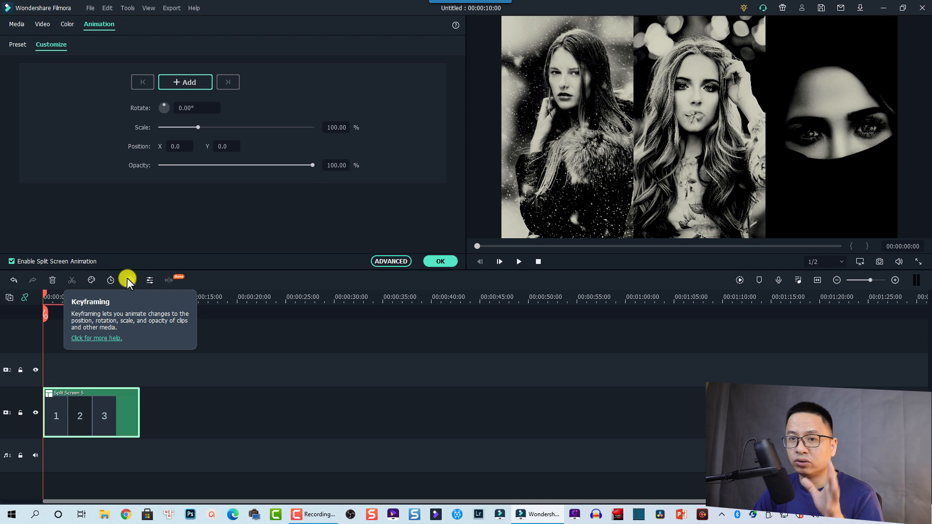
{"action": "mouse_move", "coordinate": [269, 325]}
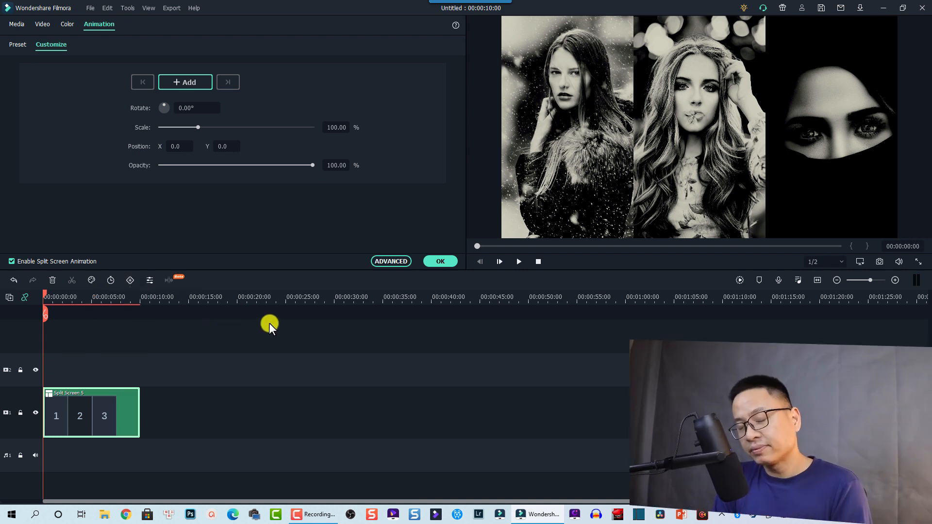